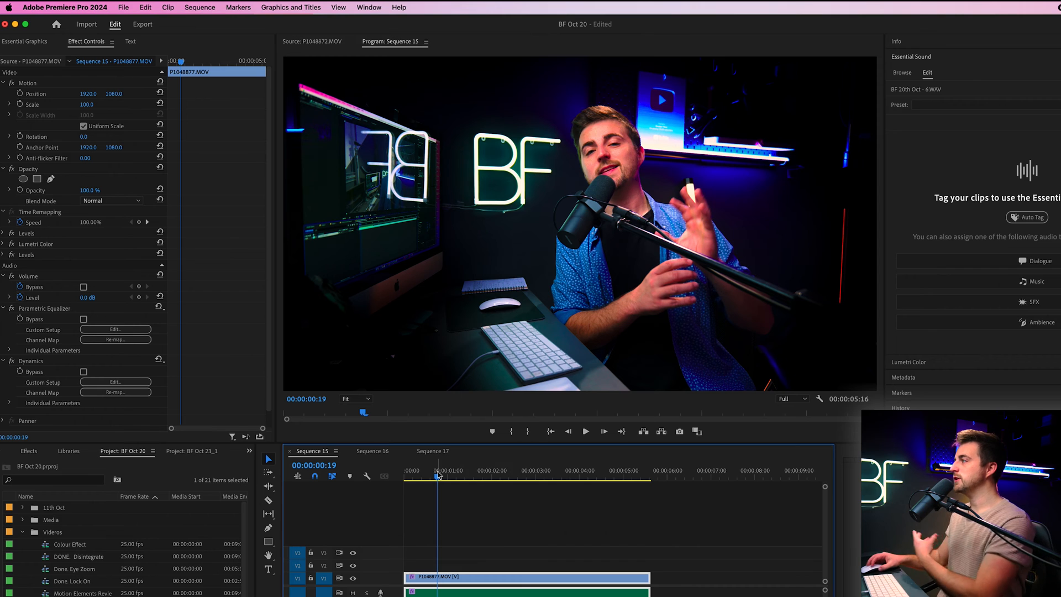
Open the Text panel on its Captions tab, still empty for Sequence 15
{"action": "left_click", "coordinate": [368, 7]}
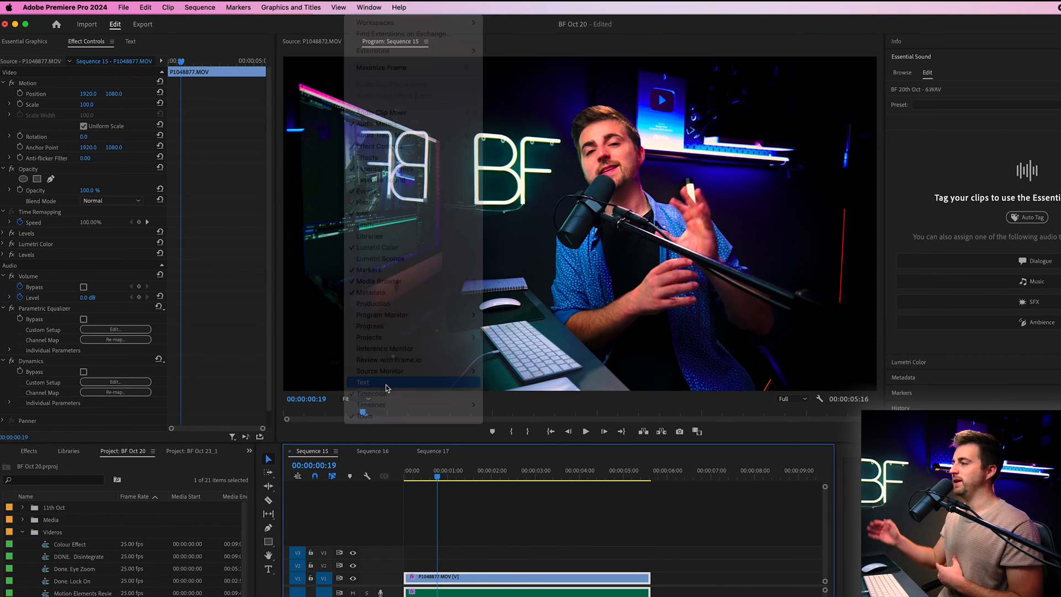
{"action": "left_click", "coordinate": [363, 382]}
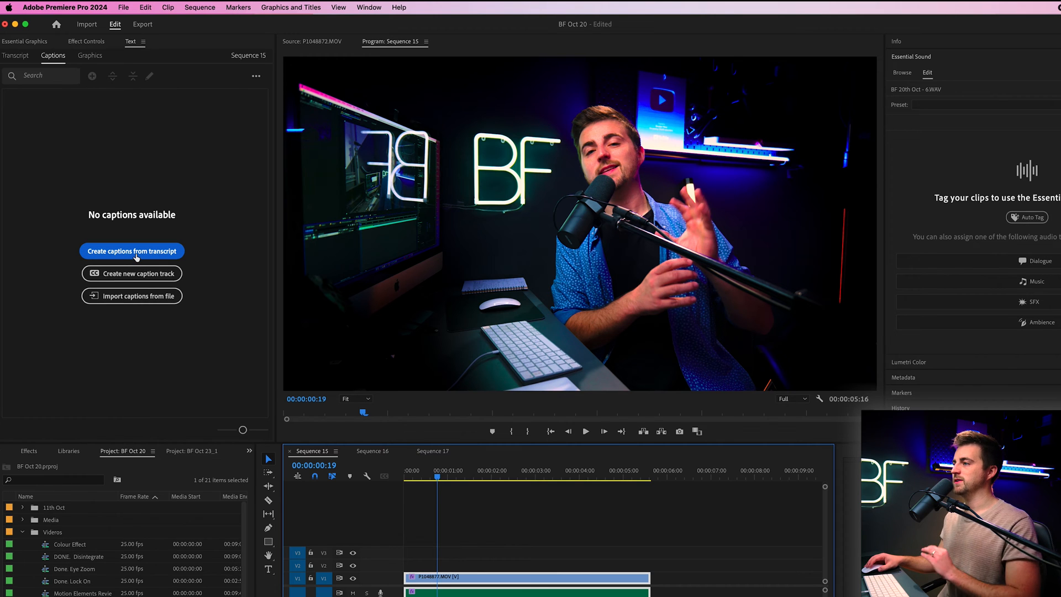
Set captions from transcript to 18-character maximum length, shorter minimum duration, single lines
{"action": "left_click", "coordinate": [131, 251]}
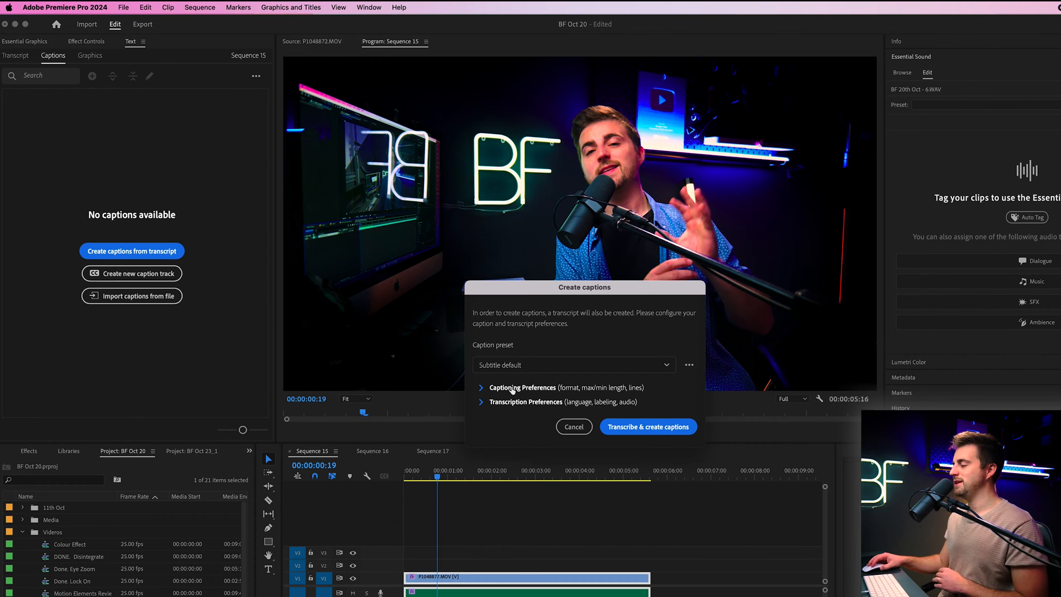
{"action": "left_click", "coordinate": [521, 387]}
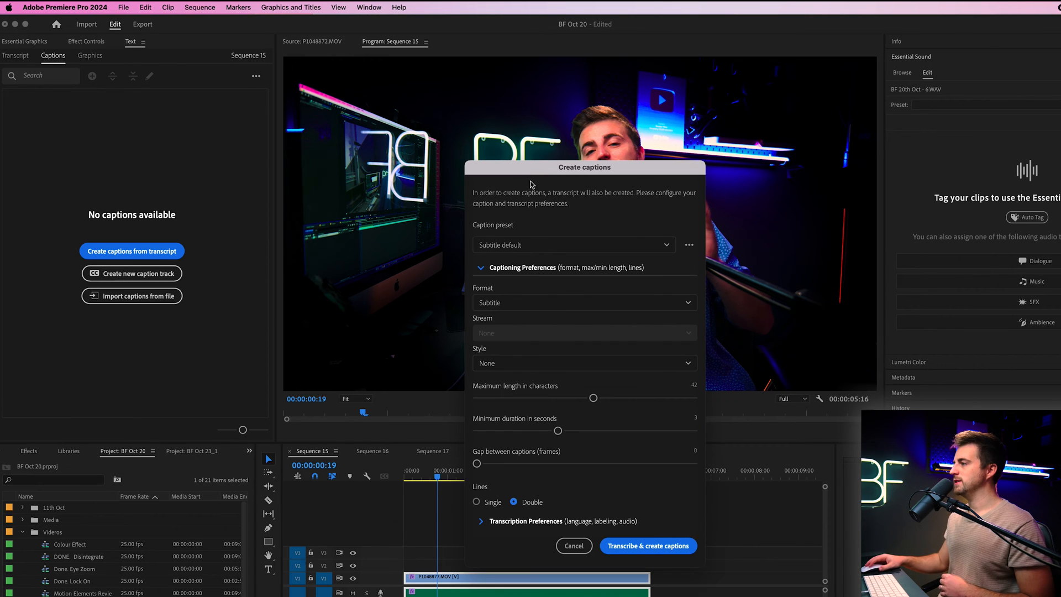
{"action": "mouse_move", "coordinate": [501, 420]}
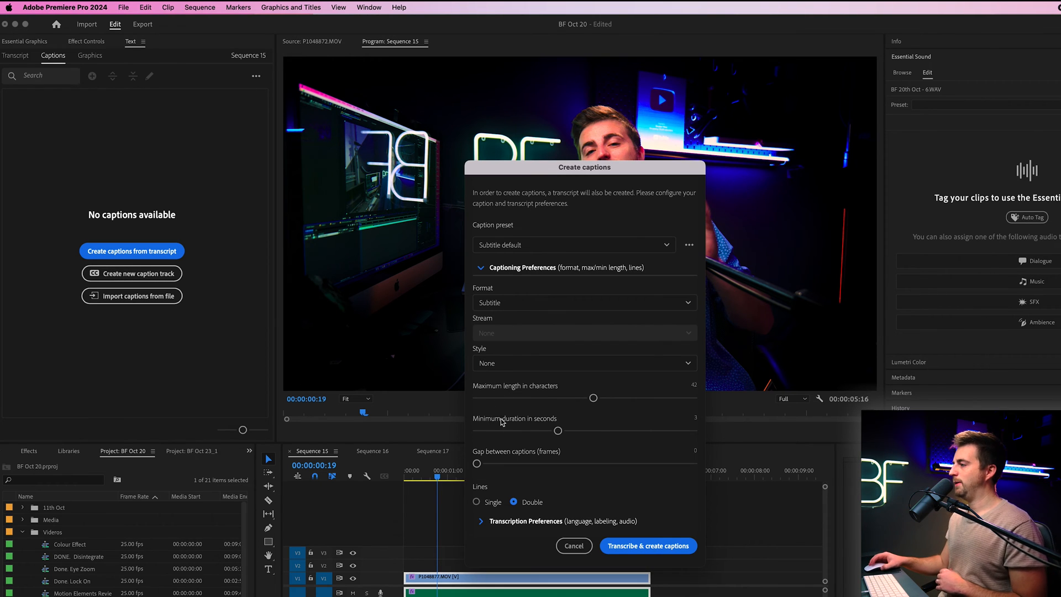
{"action": "mouse_move", "coordinate": [557, 435]}
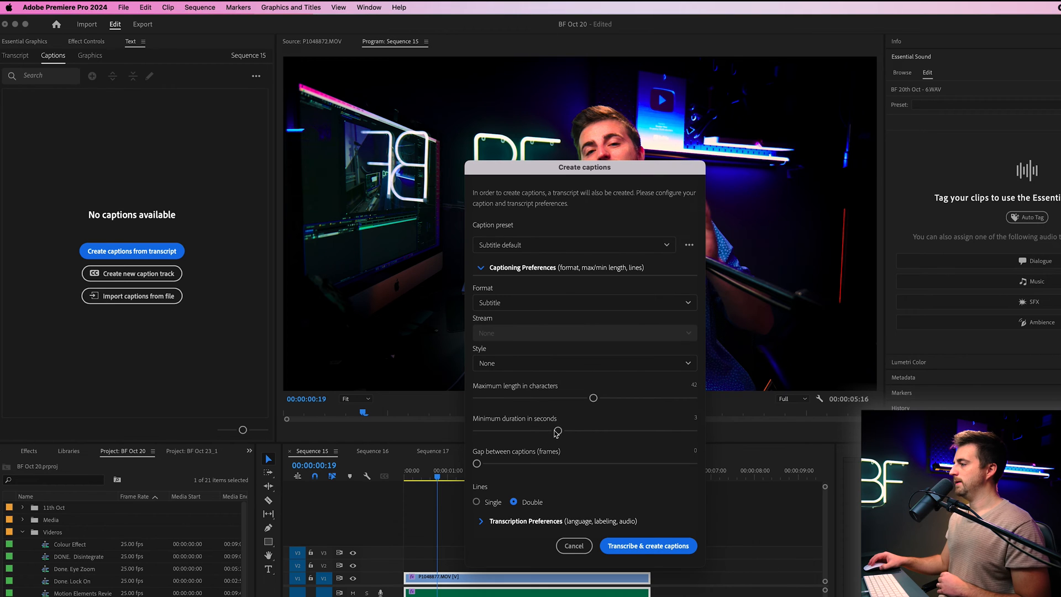
{"action": "left_click_drag", "start_coordinate": [594, 397], "coordinate": [567, 397]}
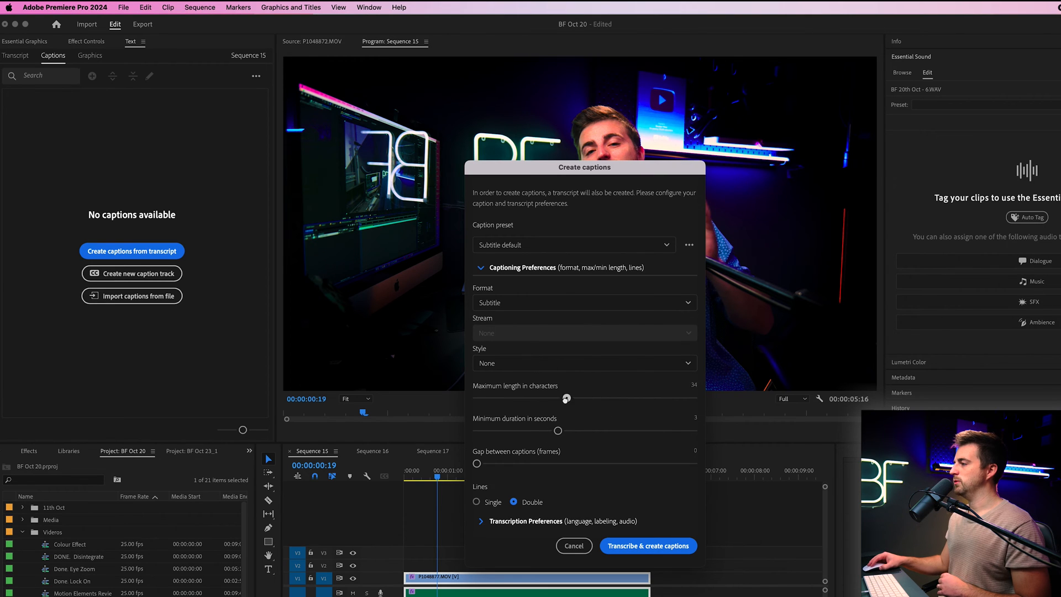
{"action": "left_click_drag", "start_coordinate": [568, 398], "coordinate": [515, 398]}
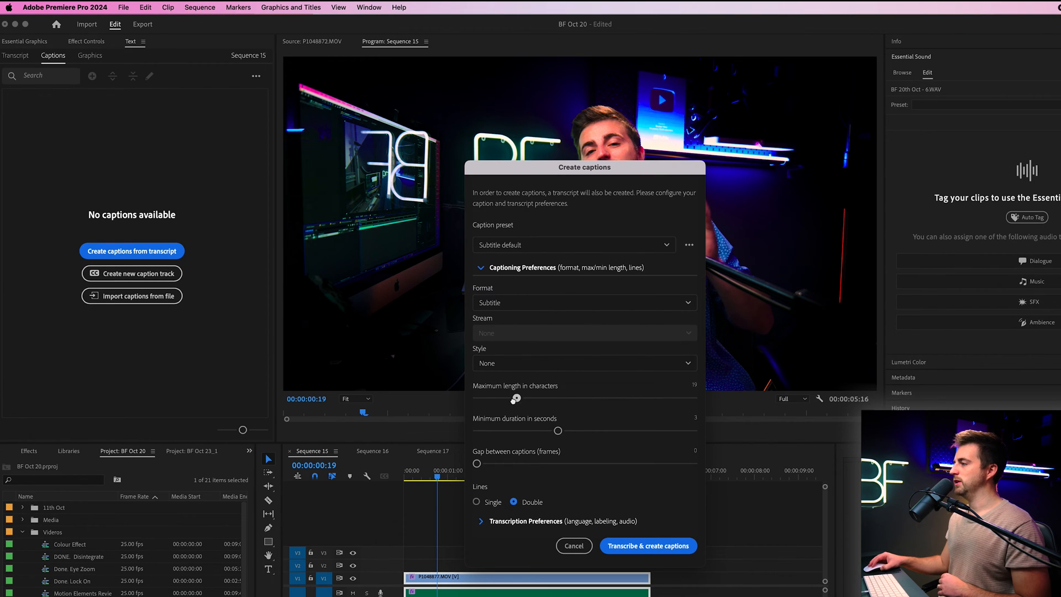
{"action": "left_click_drag", "start_coordinate": [515, 398], "coordinate": [513, 398]}
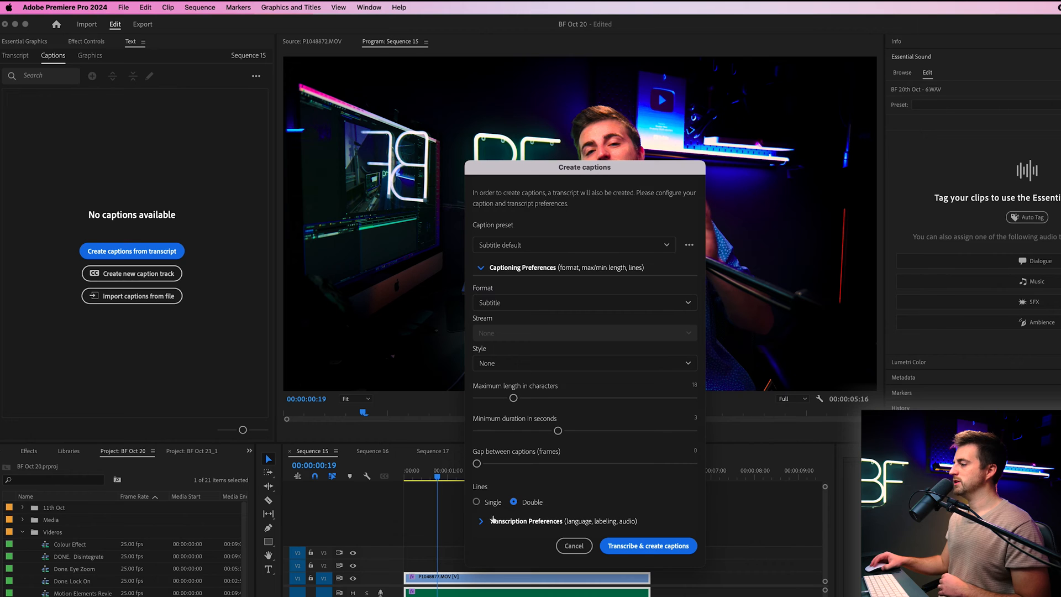
{"action": "left_click", "coordinate": [477, 501]}
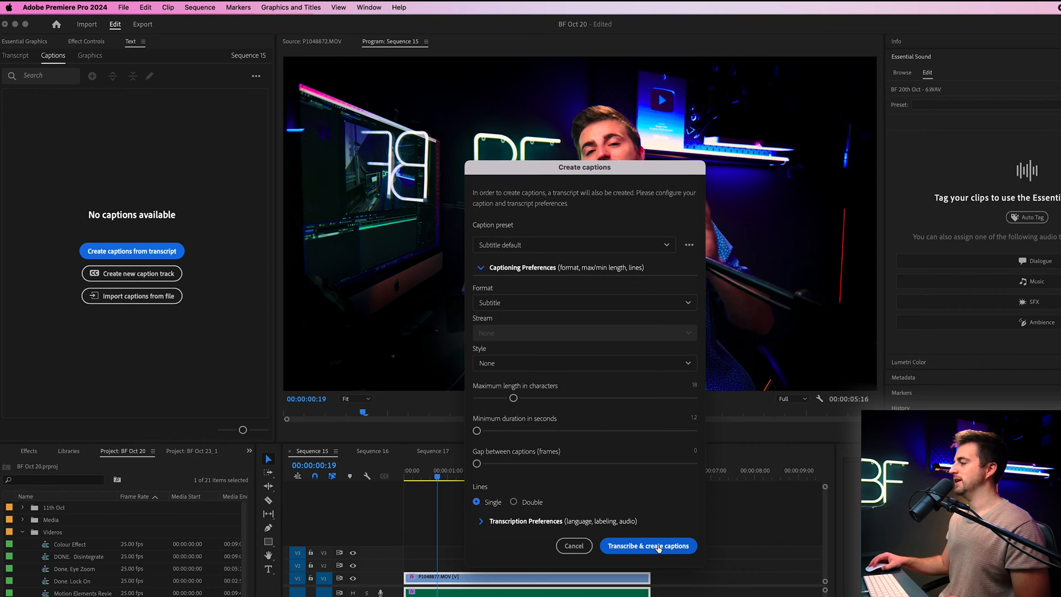
Transcribe the clip's speech and generate the short single-line subtitle track
{"action": "left_click", "coordinate": [646, 546]}
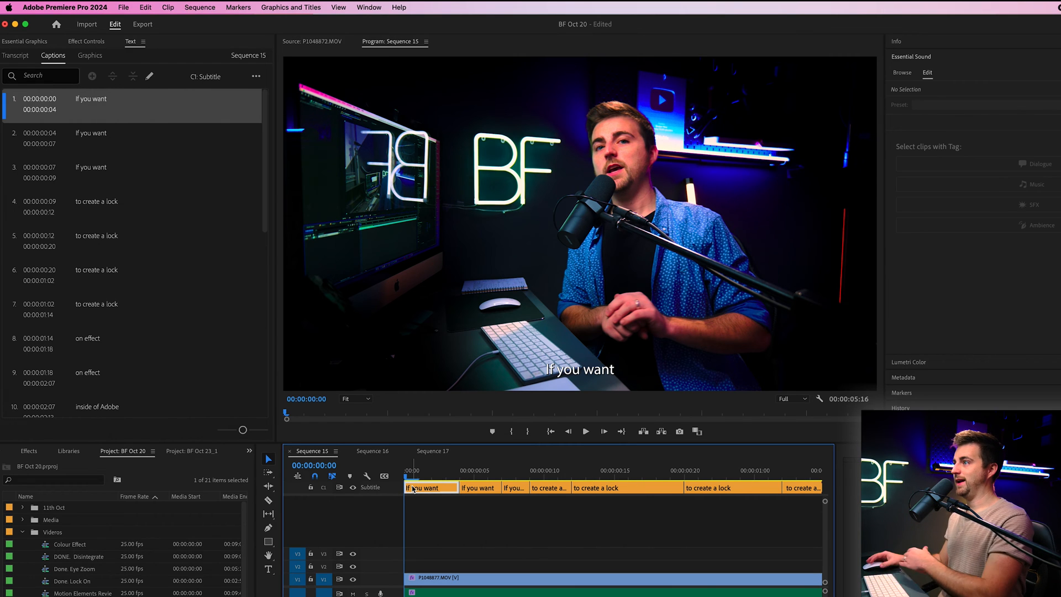
Edit the caption texts so each caption holds a single word, through 'that.'
{"action": "double_click", "coordinate": [91, 98]}
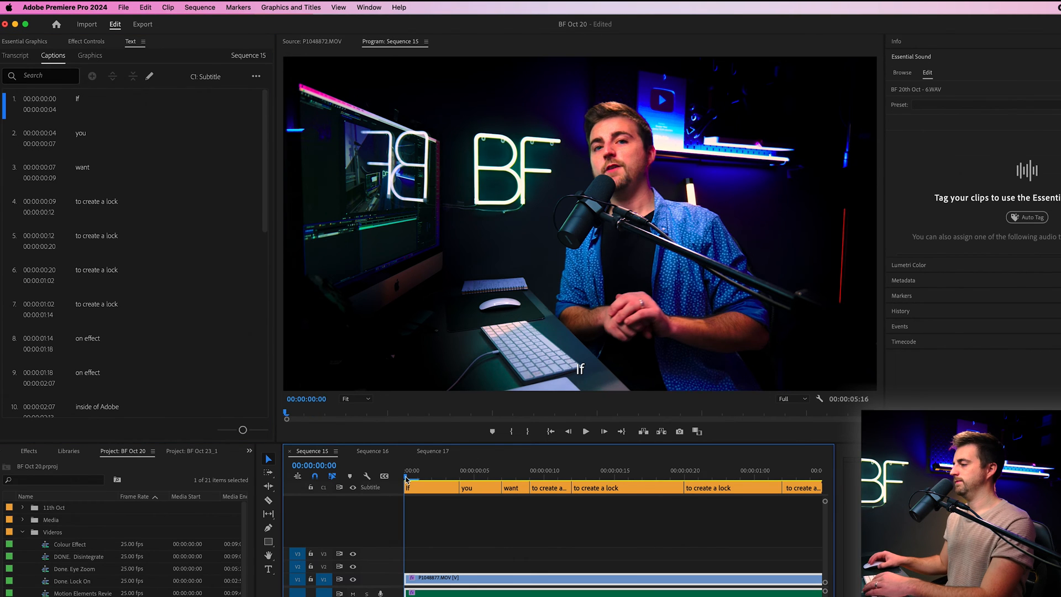
{"action": "left_click", "coordinate": [585, 431]}
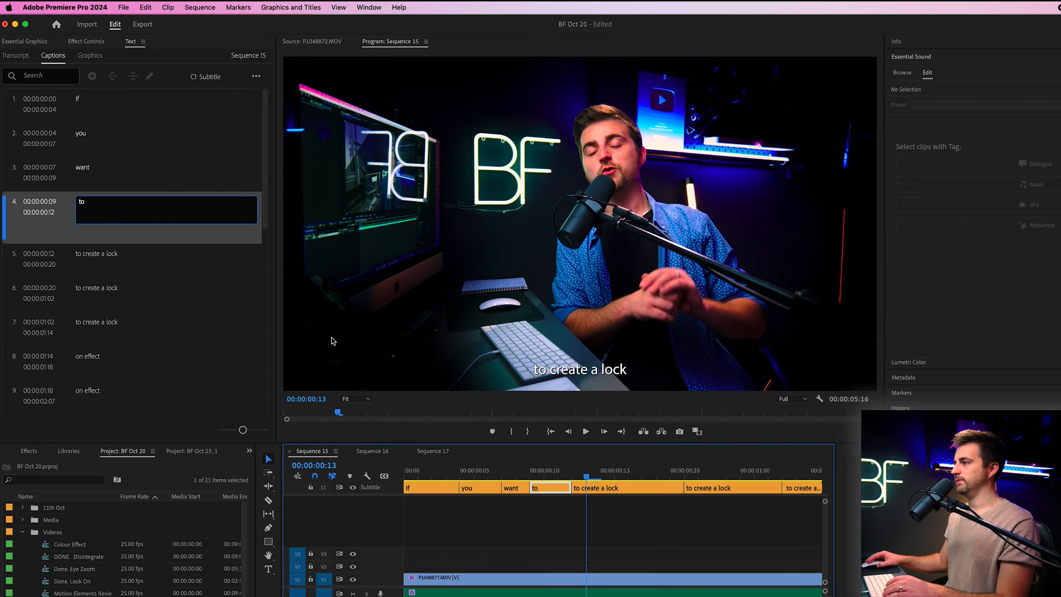
{"action": "left_click", "coordinate": [98, 241]}
{"action": "type", "text": "create"}
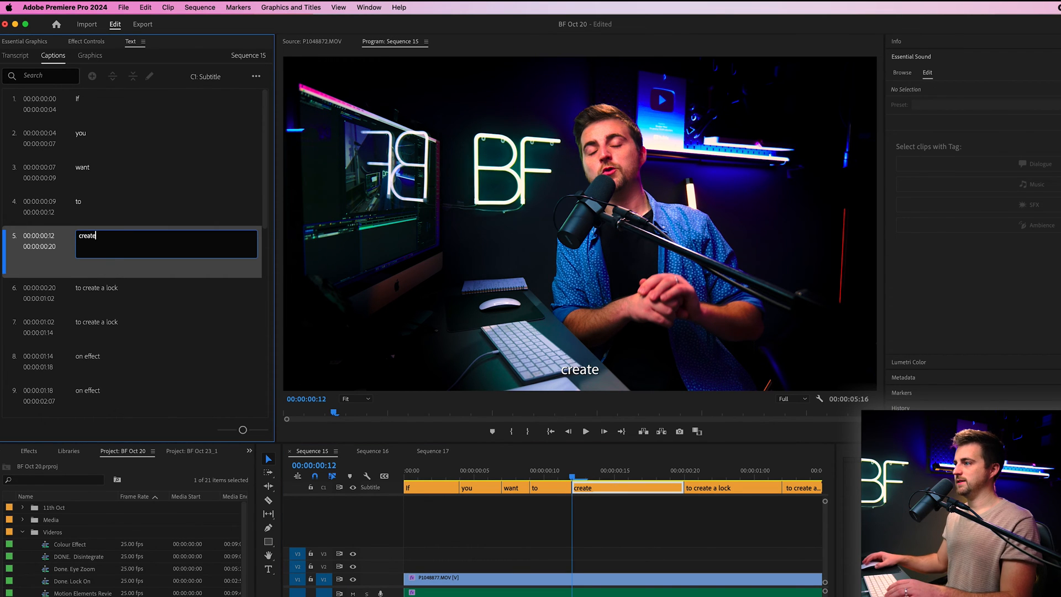
{"action": "type", "text": "a"}
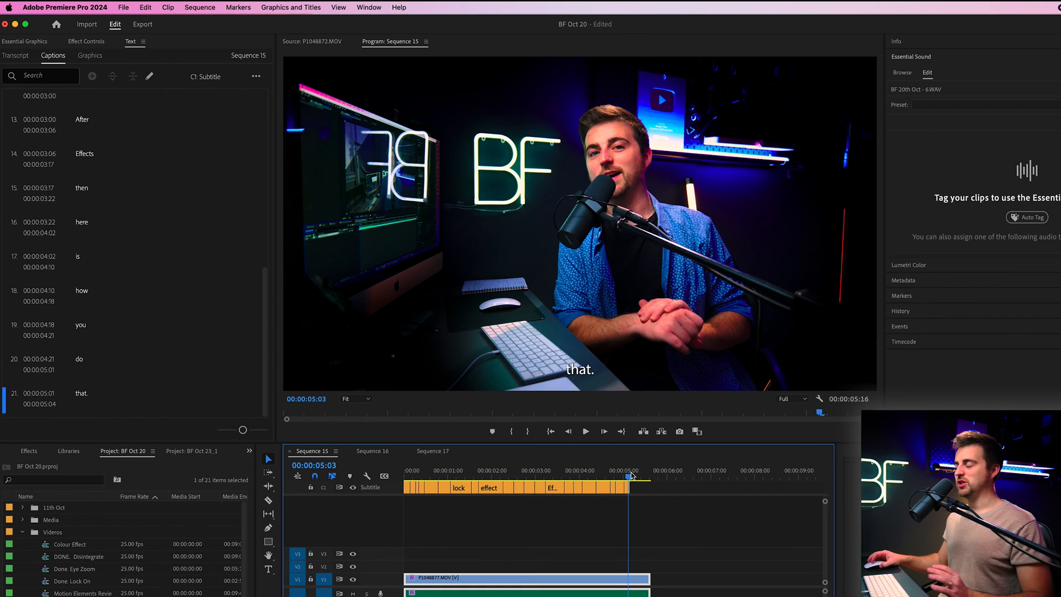
Select the 'lock' caption and show its Essential Graphics text properties
{"action": "left_click", "coordinate": [463, 470]}
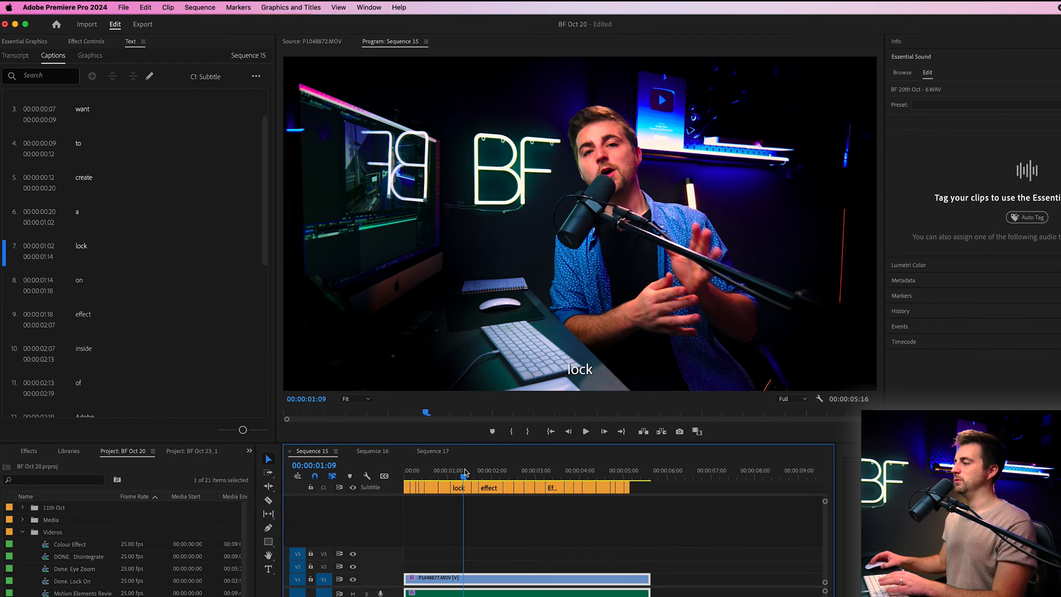
{"action": "left_click", "coordinate": [458, 488]}
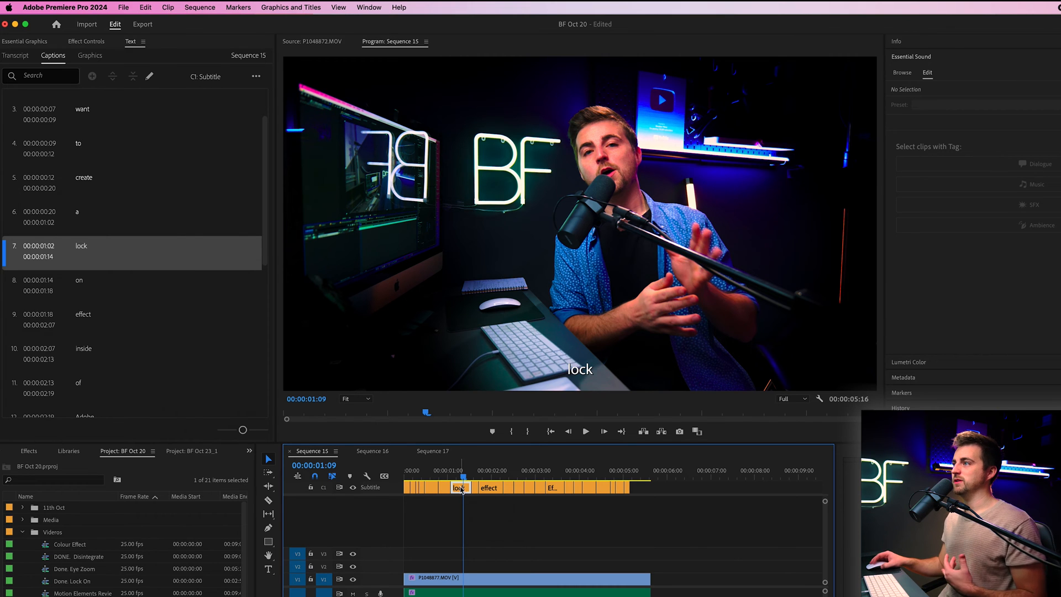
{"action": "left_click", "coordinate": [25, 41]}
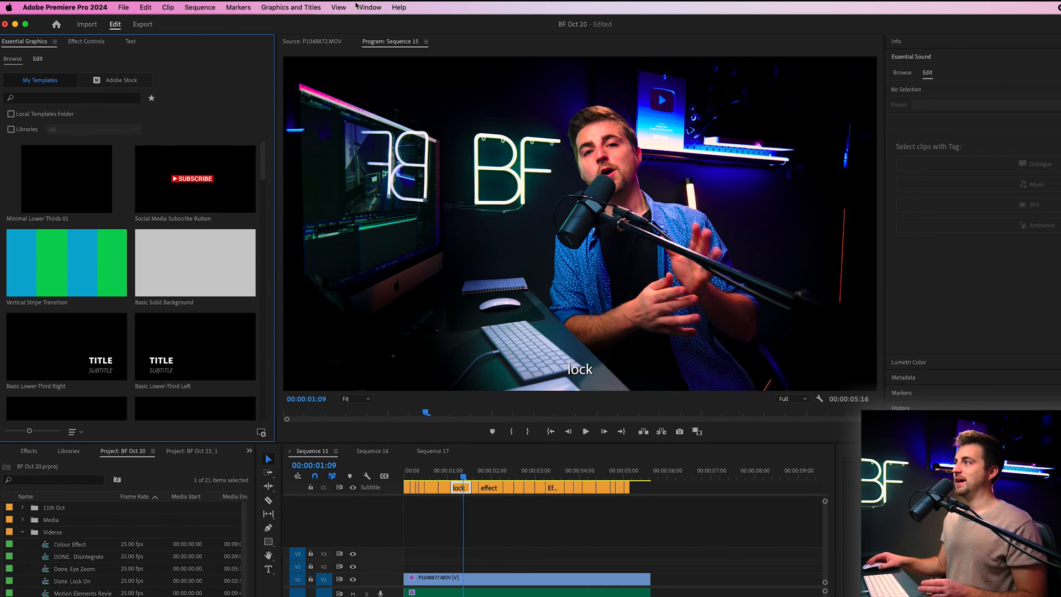
{"action": "left_click", "coordinate": [368, 7]}
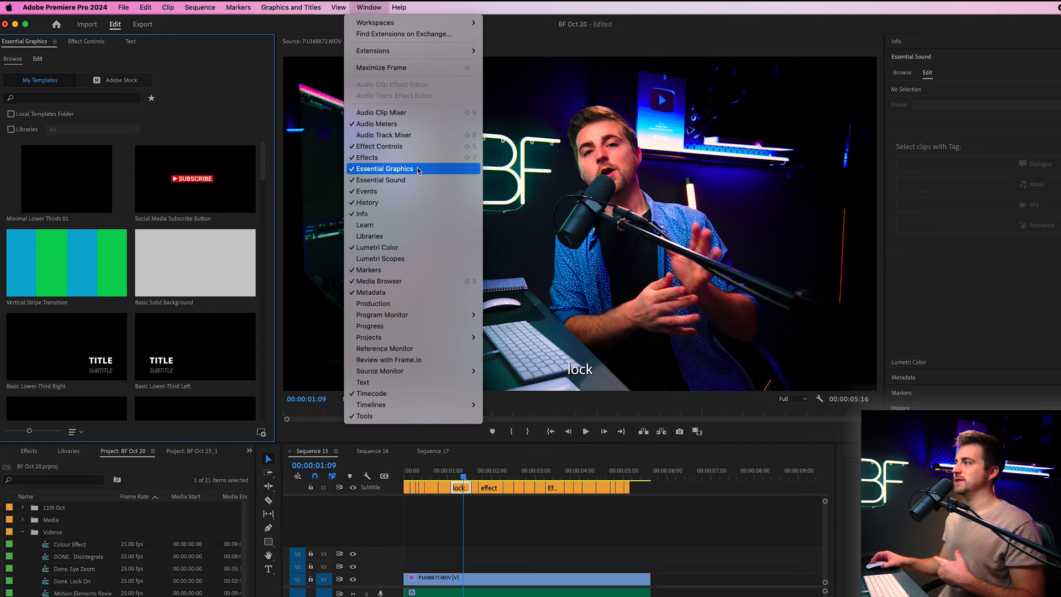
{"action": "mouse_move", "coordinate": [419, 171]}
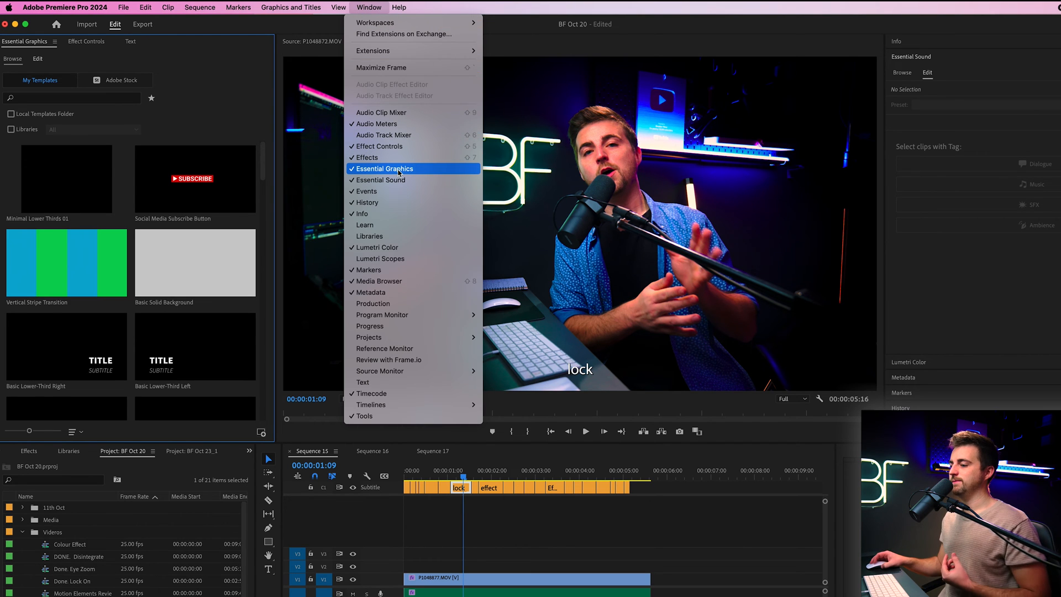
{"action": "left_click", "coordinate": [386, 168]}
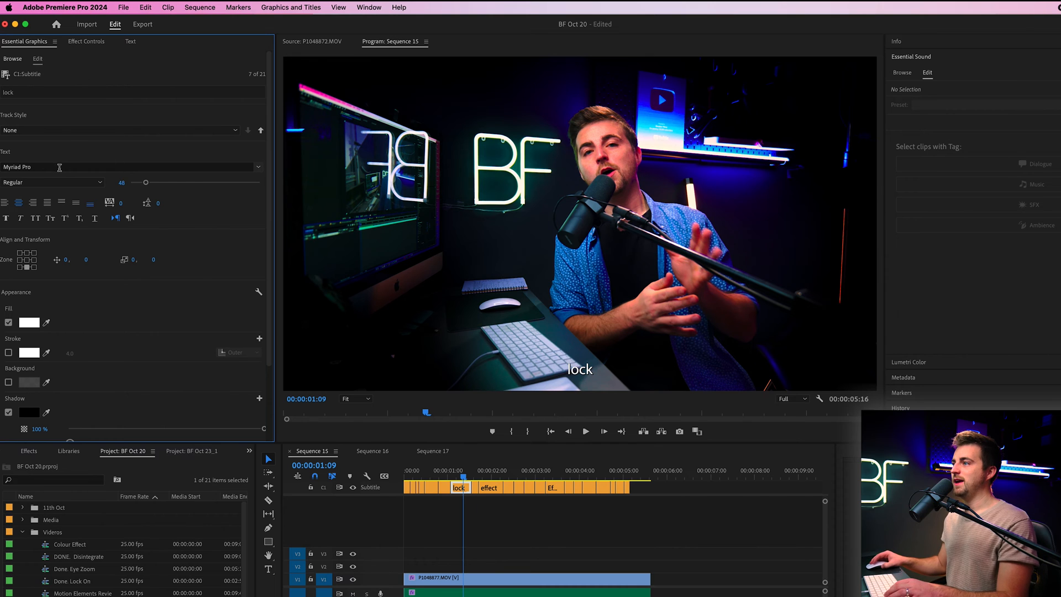
Style the 'lock' caption in Montserrat Black, centre-aligned, at font size 89
{"action": "type", "text": "mont"}
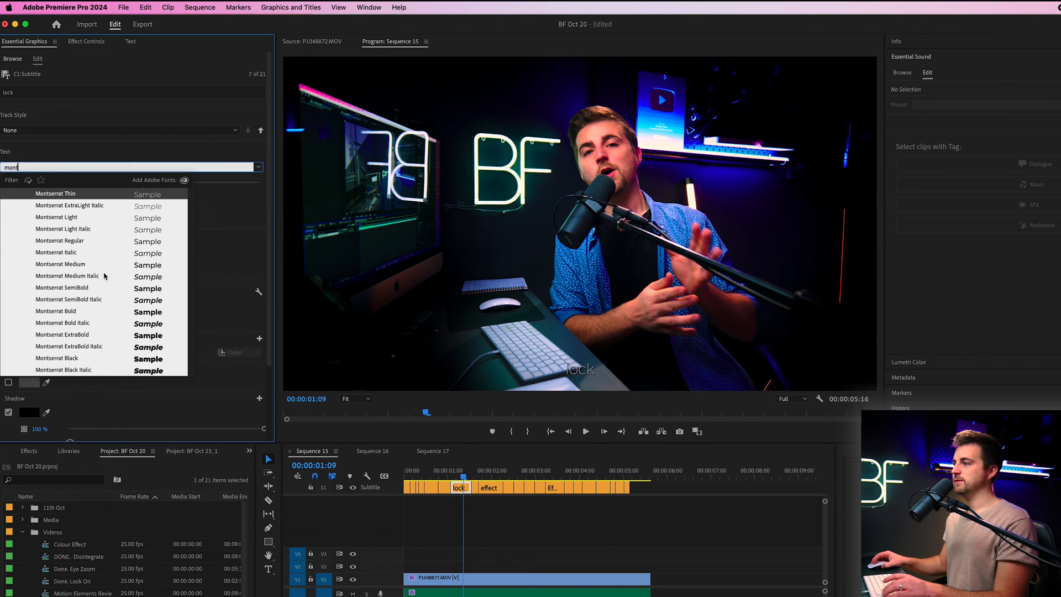
{"action": "left_click", "coordinate": [55, 192]}
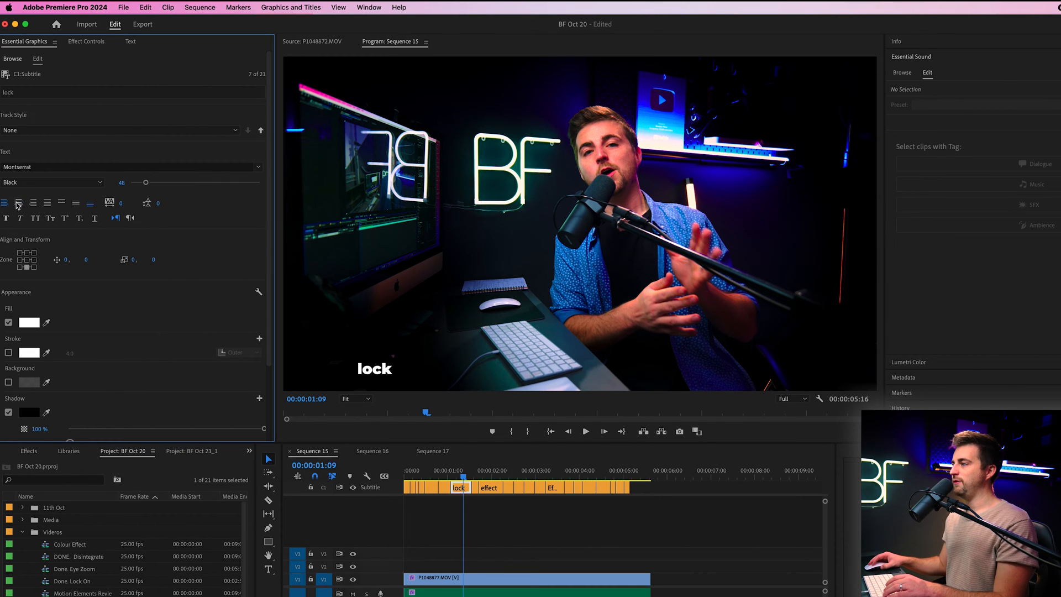
{"action": "left_click", "coordinate": [19, 203]}
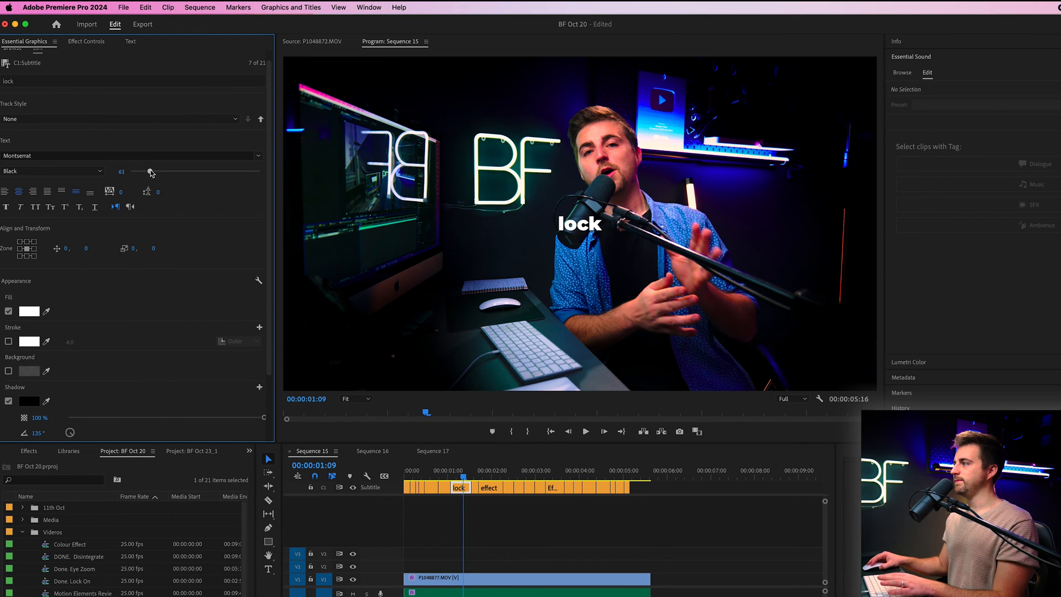
{"action": "left_click_drag", "start_coordinate": [148, 171], "coordinate": [159, 172]}
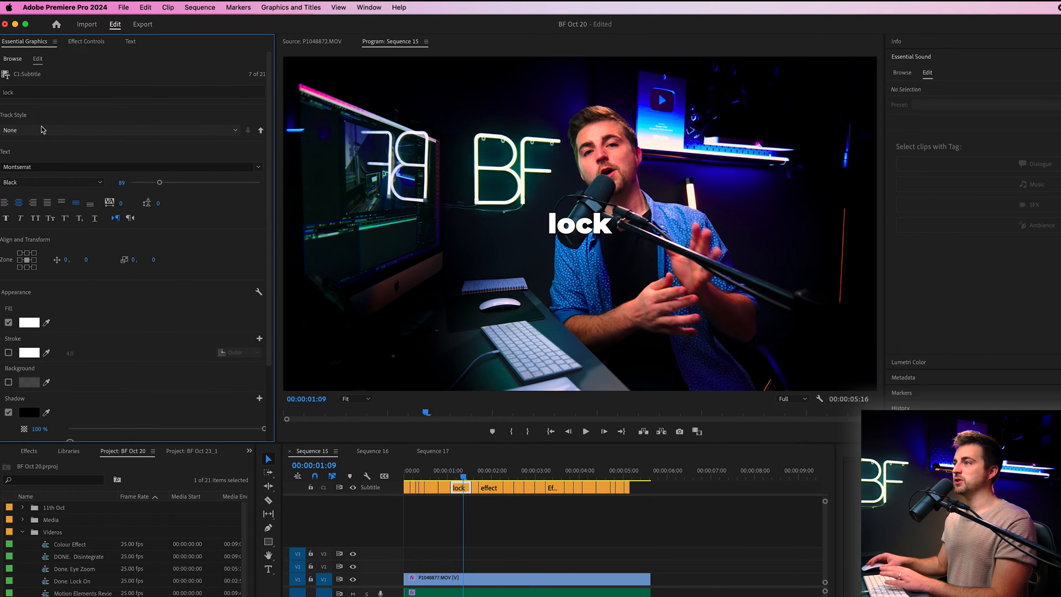
{"action": "mouse_move", "coordinate": [25, 133]}
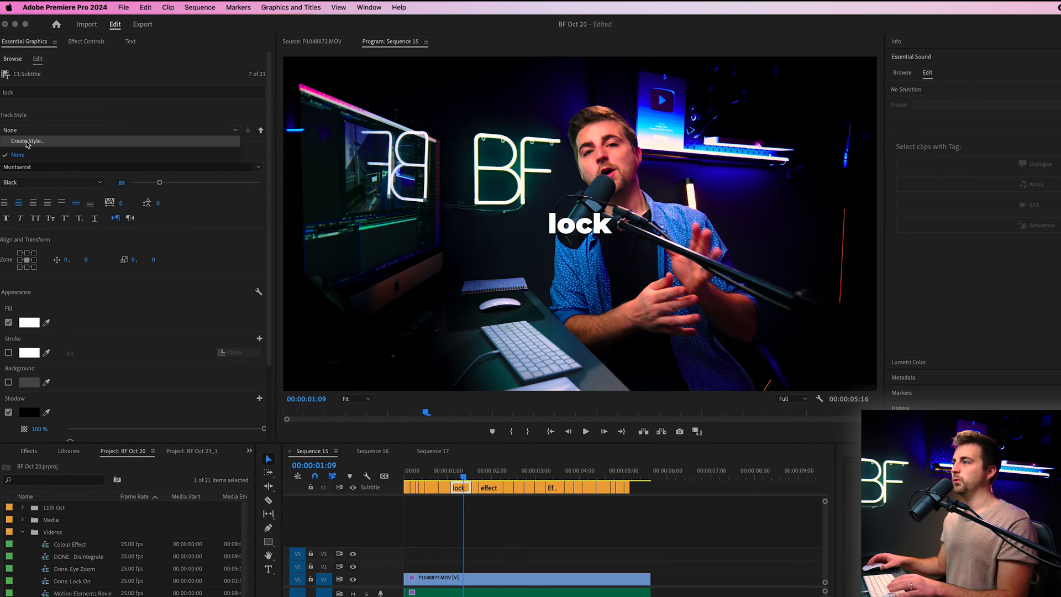
Create a new text style named 'Bold Text' from the caption formatting
{"action": "left_click", "coordinate": [27, 141]}
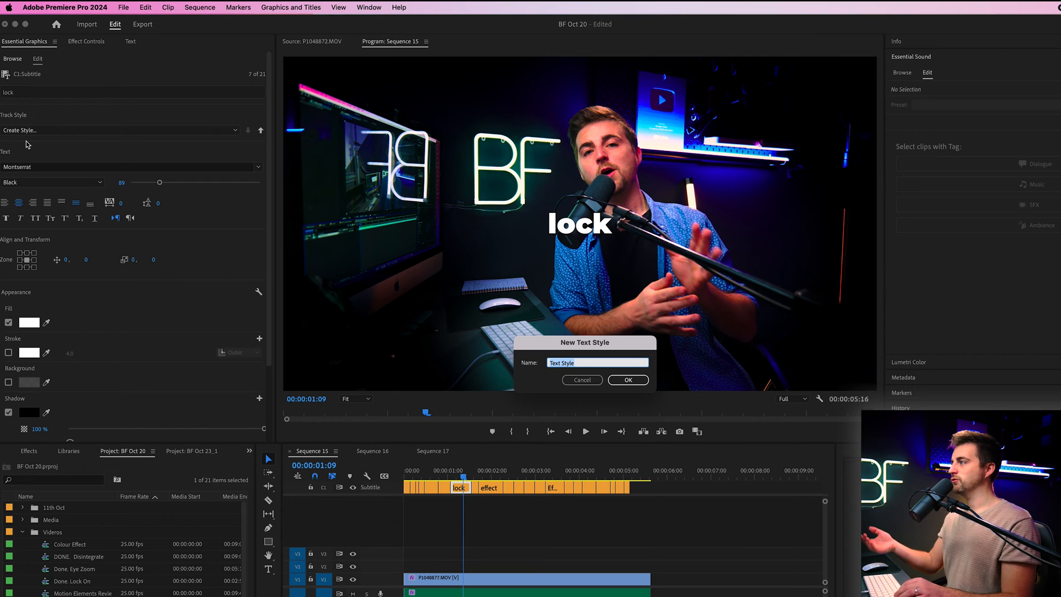
{"action": "type", "text": "B"}
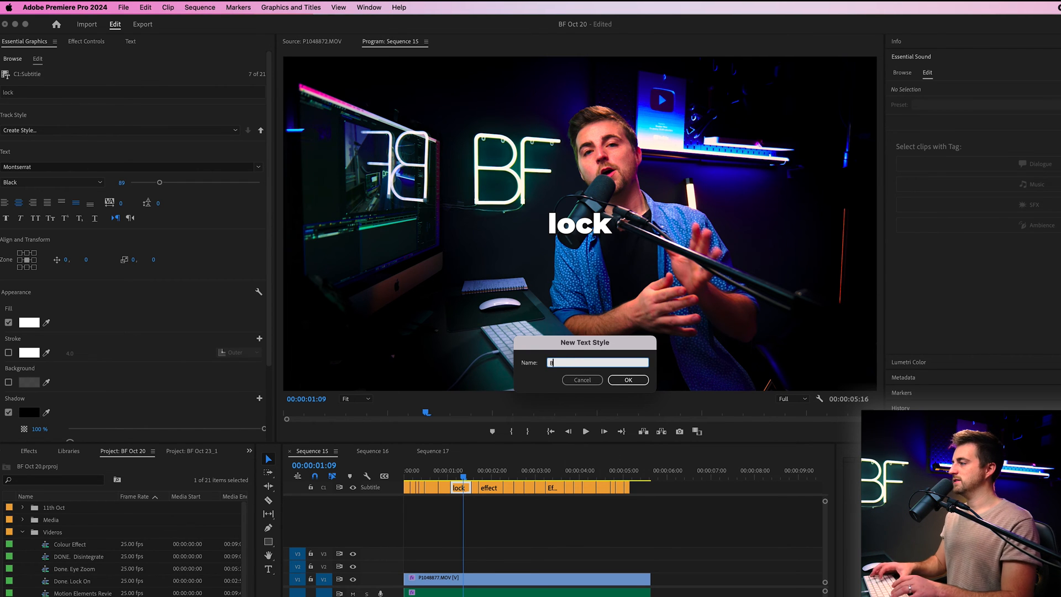
{"action": "type", "text": "Bold Text"}
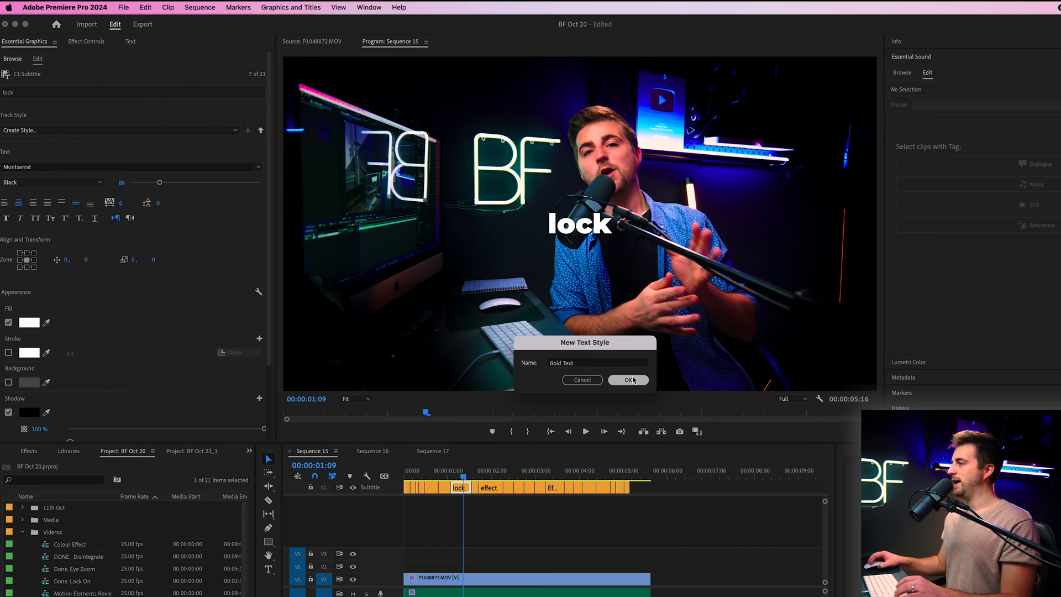
{"action": "left_click", "coordinate": [627, 379]}
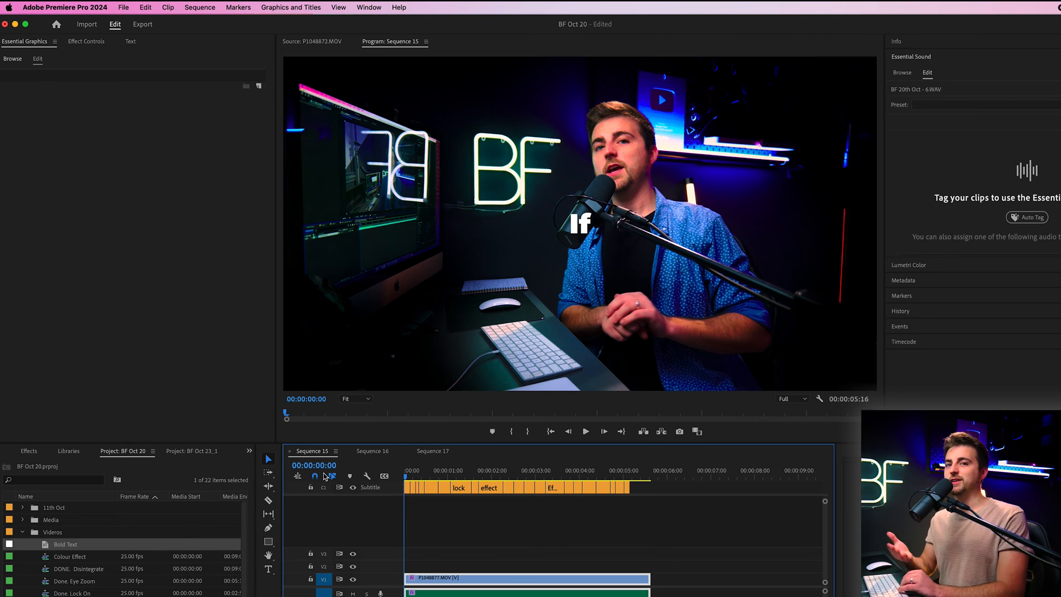
Give all captions the Bold Text style and upgrade them to graphic clips
{"action": "left_click", "coordinate": [584, 431]}
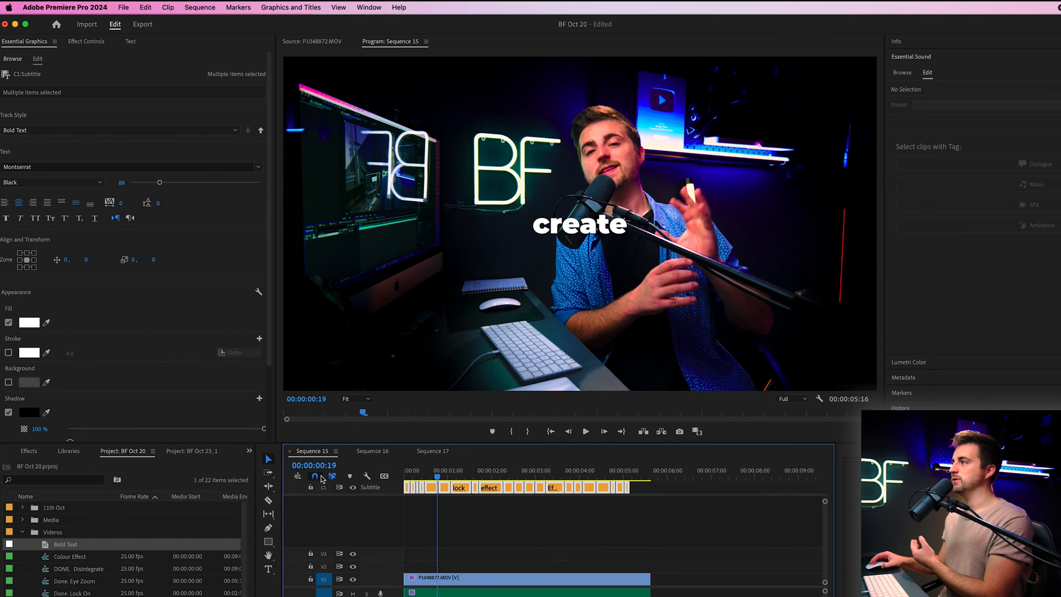
{"action": "left_click", "coordinate": [291, 7]}
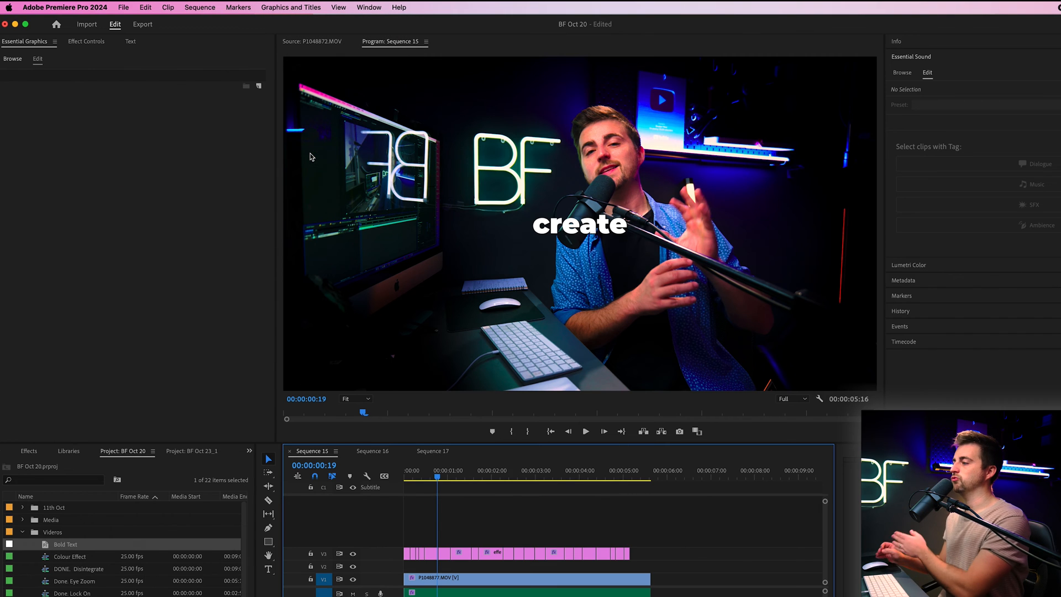
{"action": "mouse_move", "coordinate": [431, 465]}
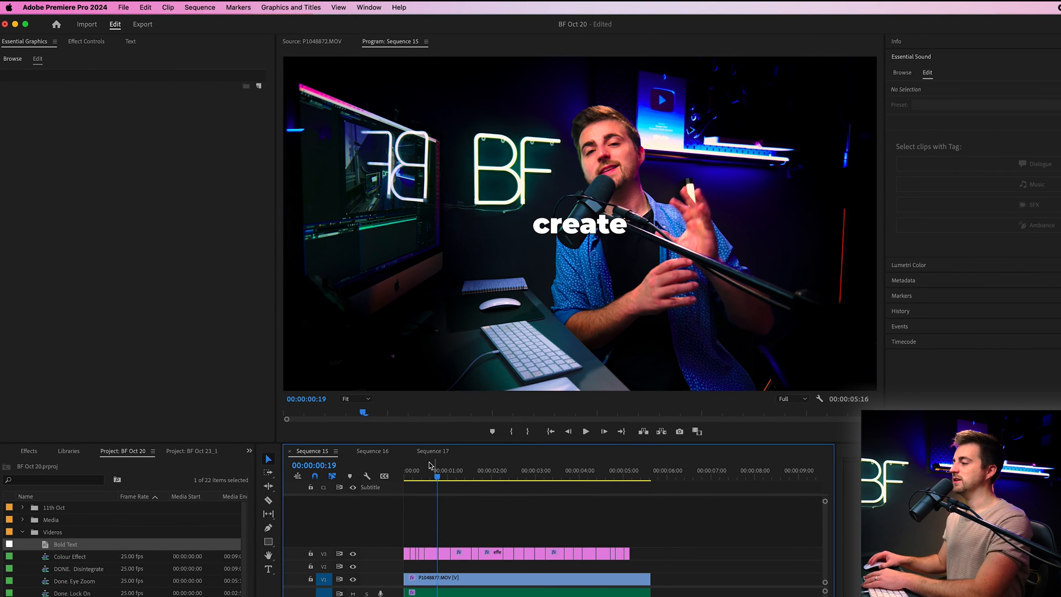
{"action": "left_click", "coordinate": [434, 553]}
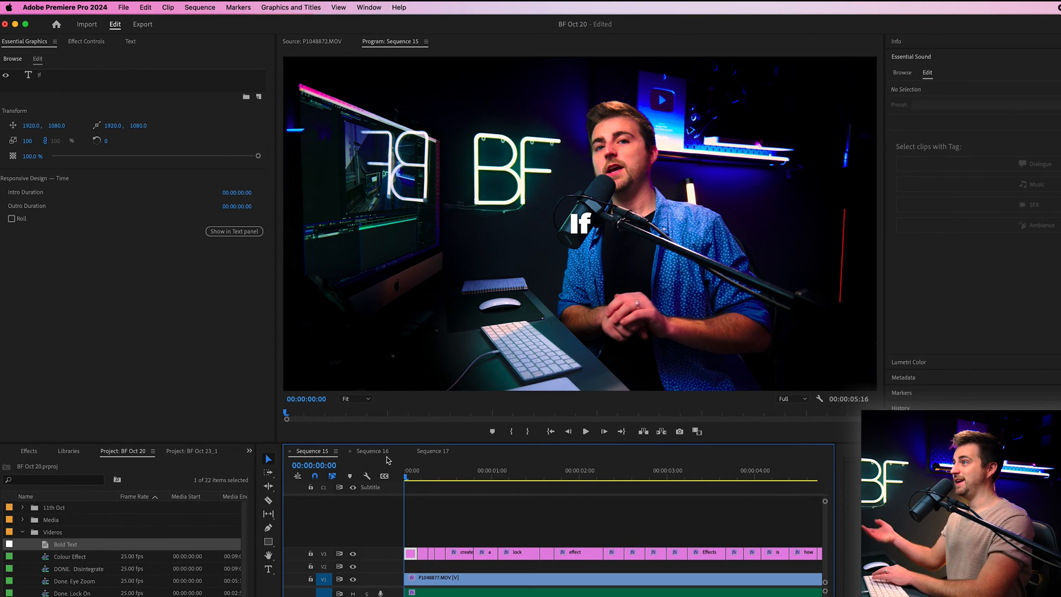
Keyframe the 'If' graphic's Scale from a large value down to 100
{"action": "left_click", "coordinate": [86, 42]}
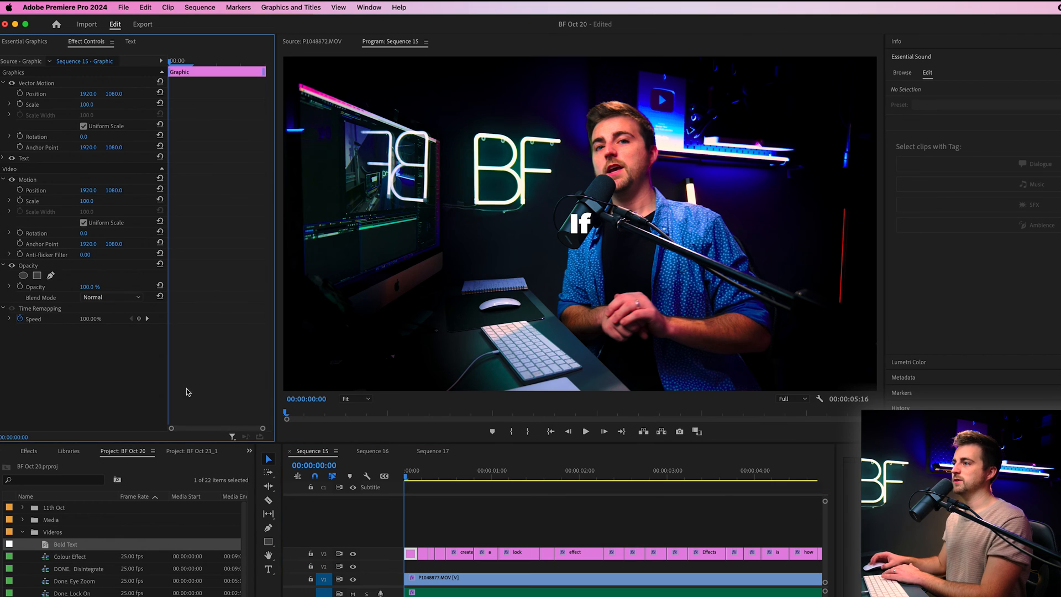
{"action": "left_click", "coordinate": [28, 179]}
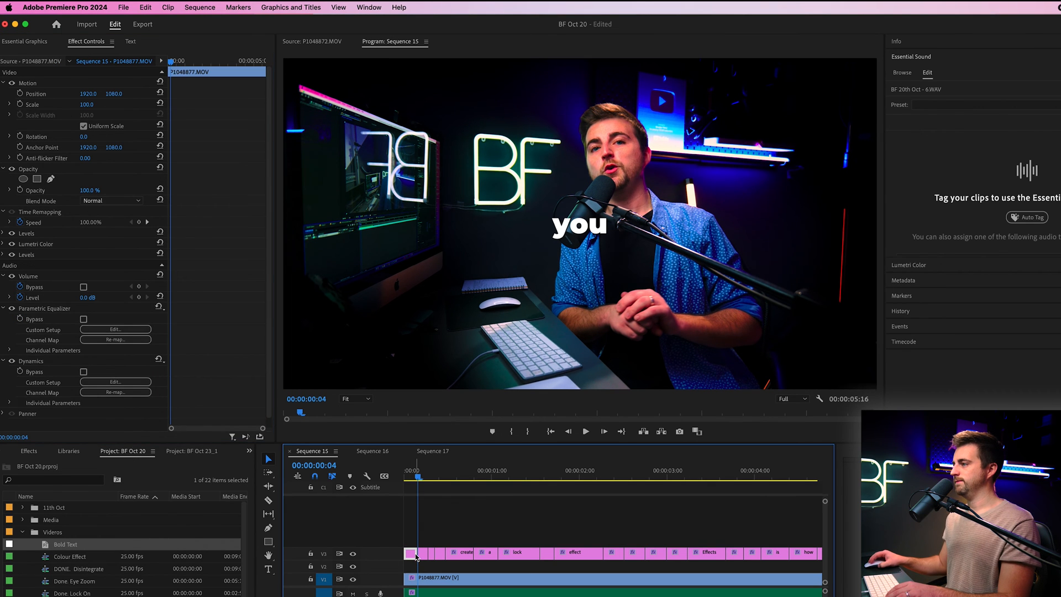
{"action": "left_click", "coordinate": [410, 553]}
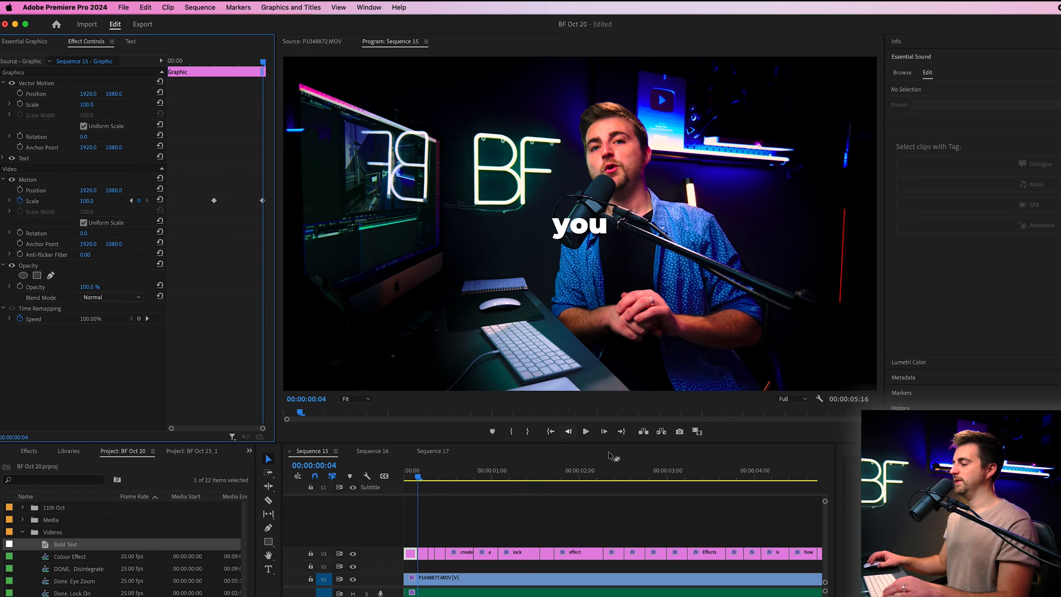
{"action": "left_click", "coordinate": [408, 480]}
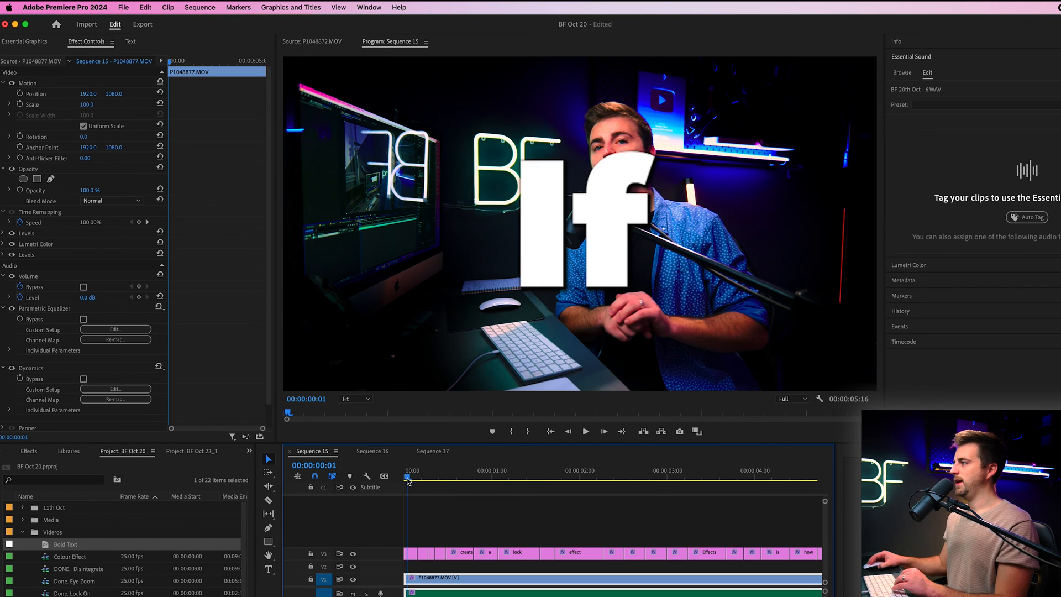
{"action": "left_click", "coordinate": [404, 479]}
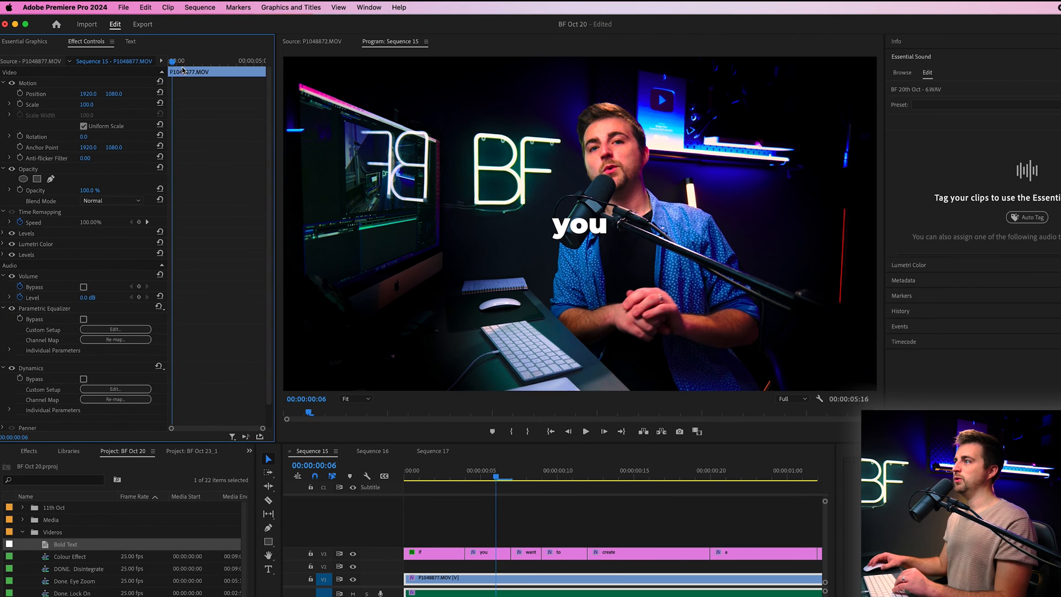
{"action": "left_click", "coordinate": [453, 477]}
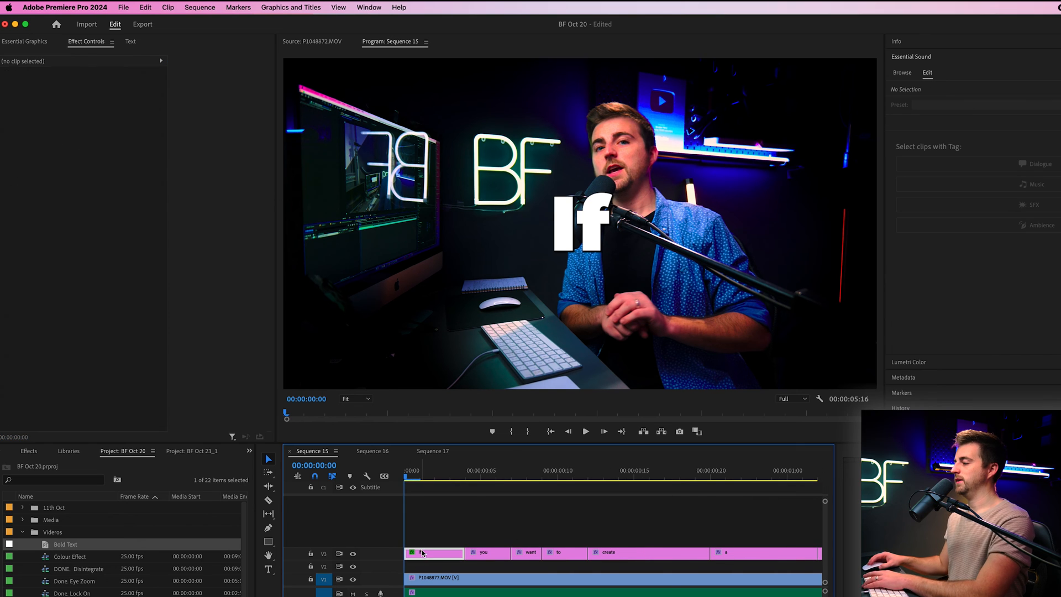
Ease out the 'If' scale keyframes and paste the pop animation onto all captions
{"action": "left_click", "coordinate": [434, 552]}
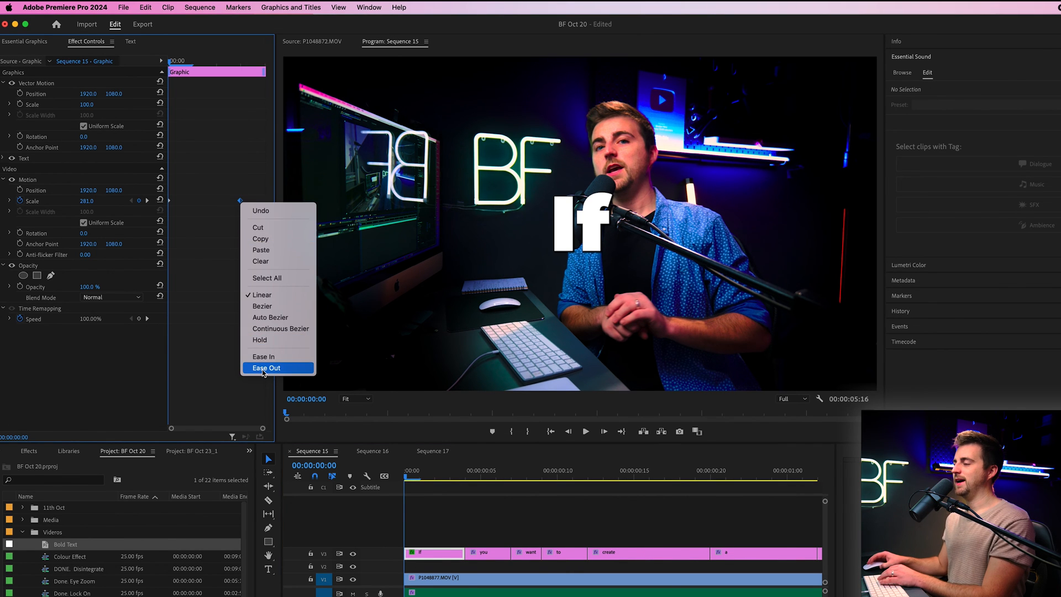
{"action": "left_click", "coordinate": [266, 367]}
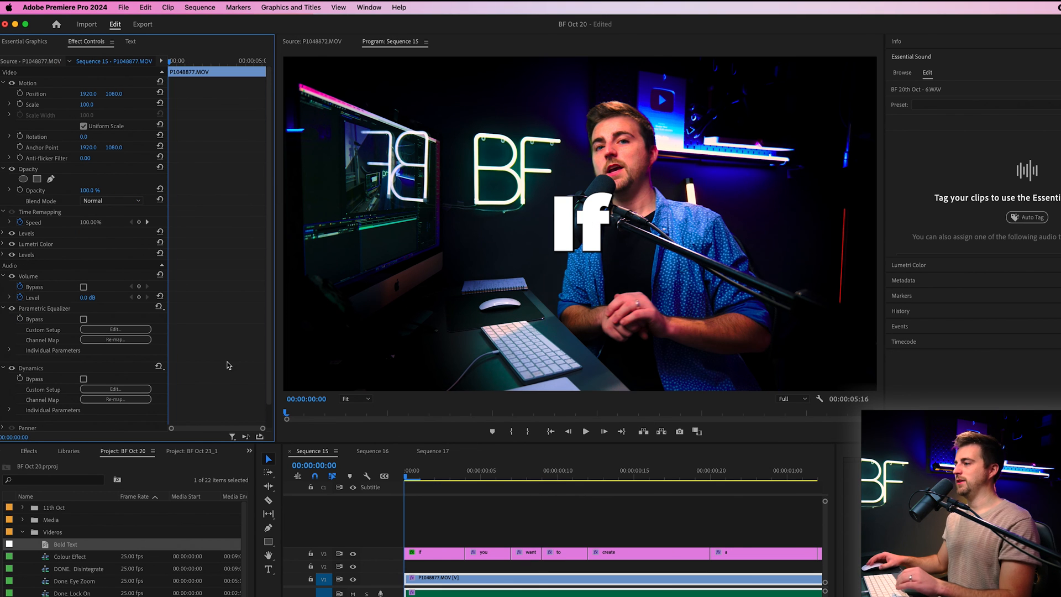
{"action": "left_click", "coordinate": [433, 552]}
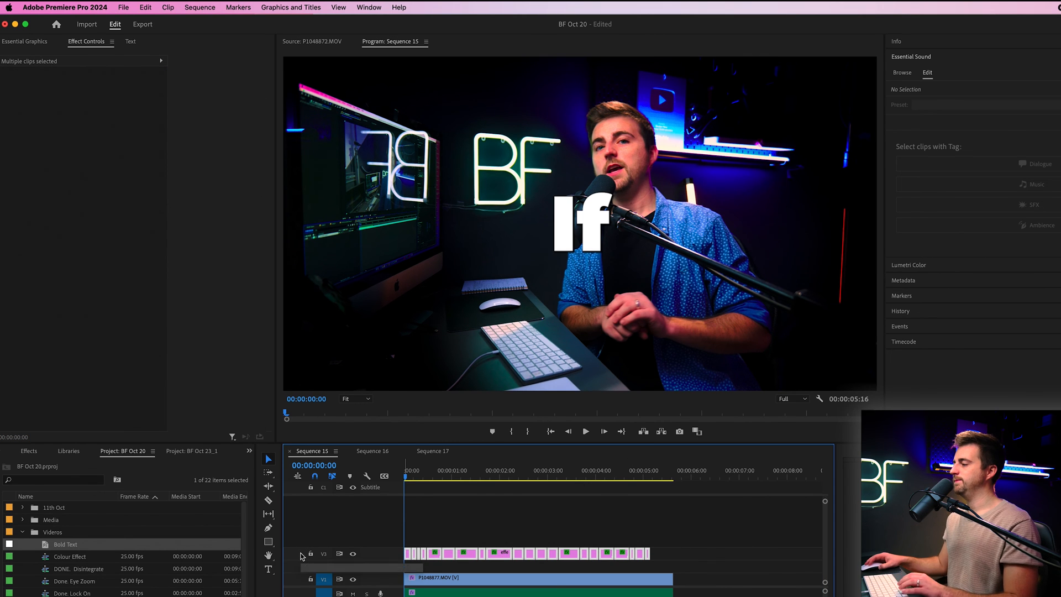
{"action": "left_click", "coordinate": [585, 431]}
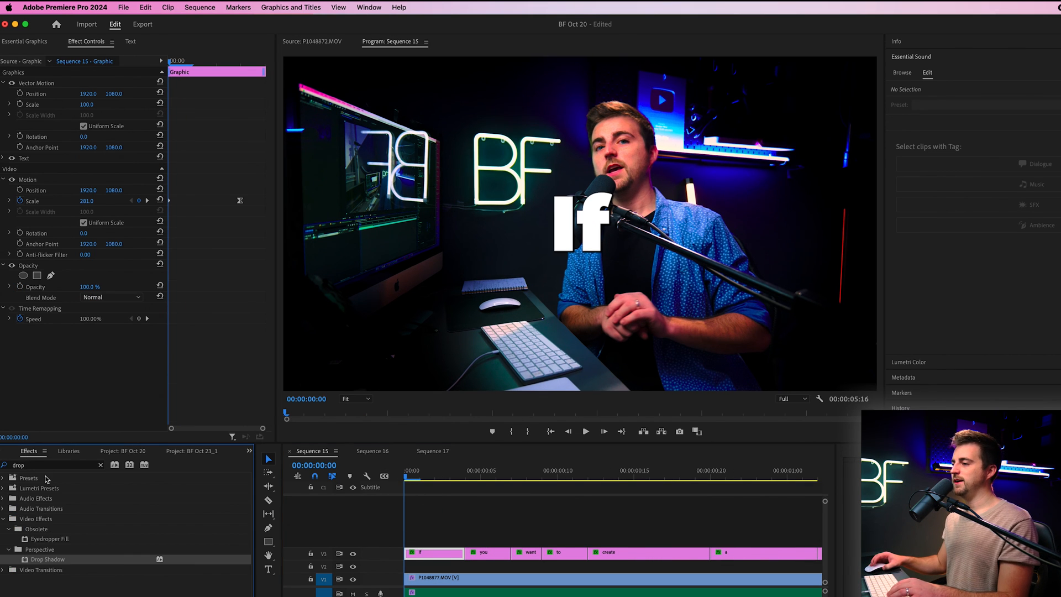
Apply Gaussian Blur at Blurriness 76 to the 'If' caption clip
{"action": "type", "text": "blur"}
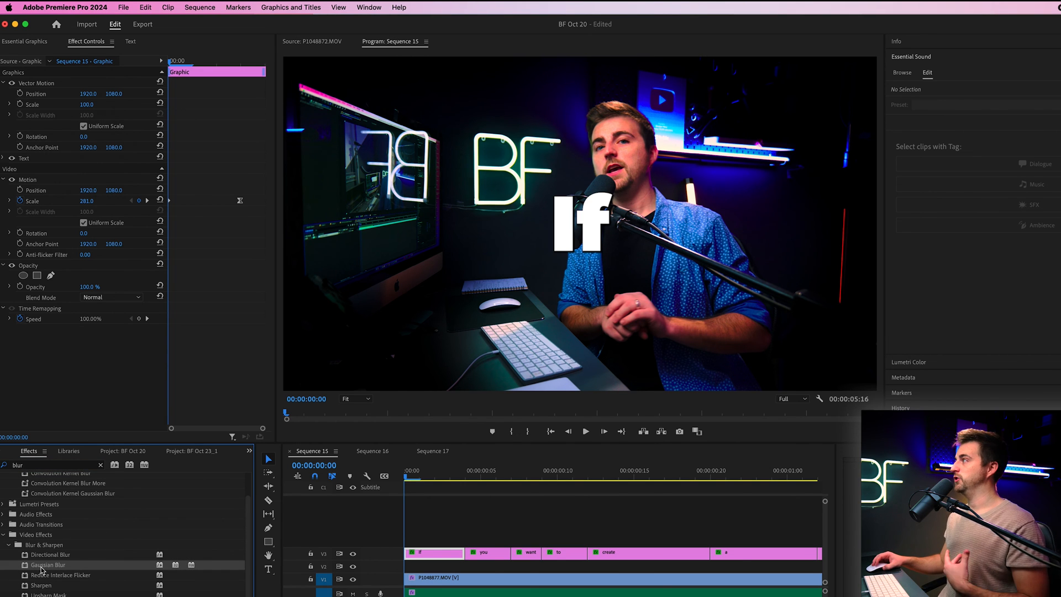
{"action": "left_click", "coordinate": [432, 552]}
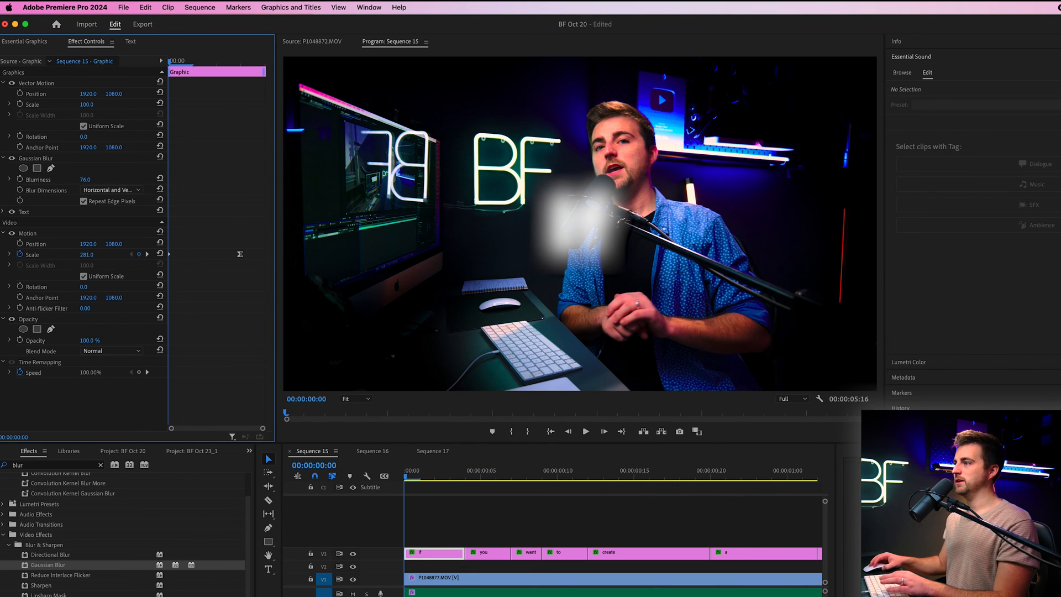
{"action": "left_click", "coordinate": [37, 179]}
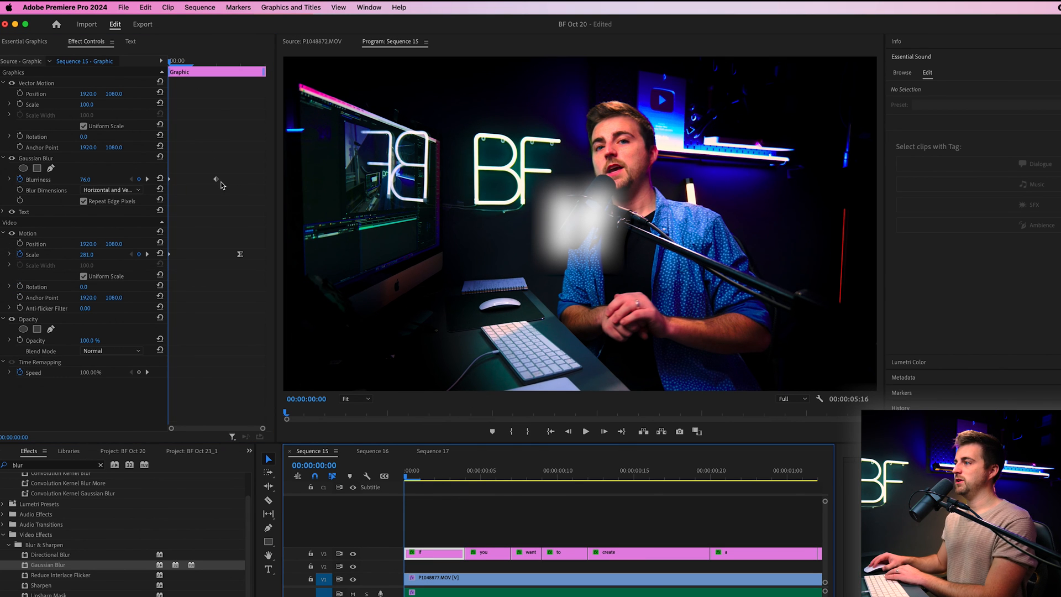
Keyframe the 'If' caption's Blurriness from heavy at the start down to 19
{"action": "left_click", "coordinate": [585, 431]}
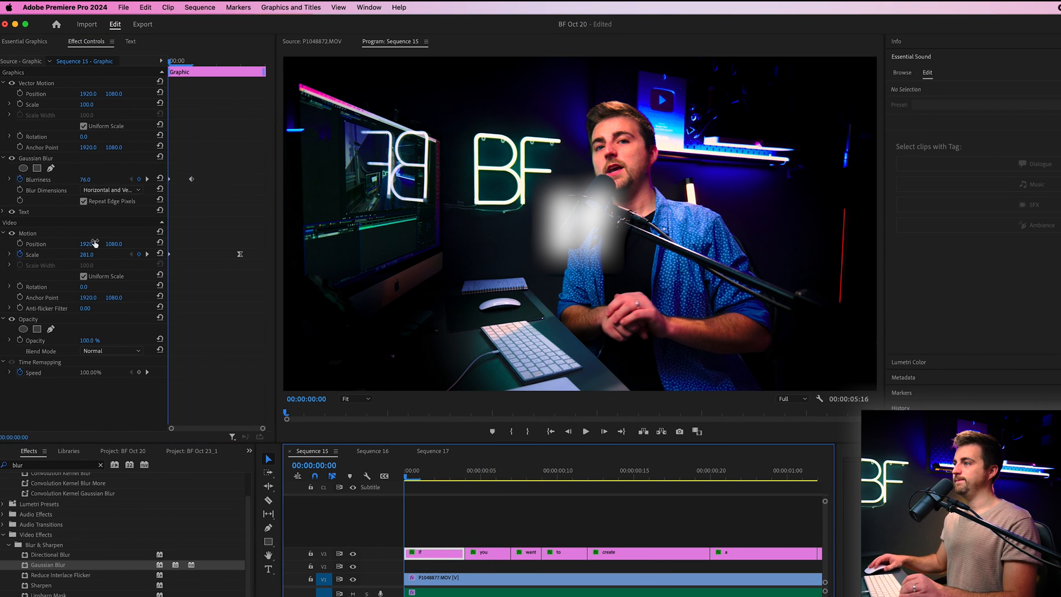
{"action": "left_click", "coordinate": [38, 157]}
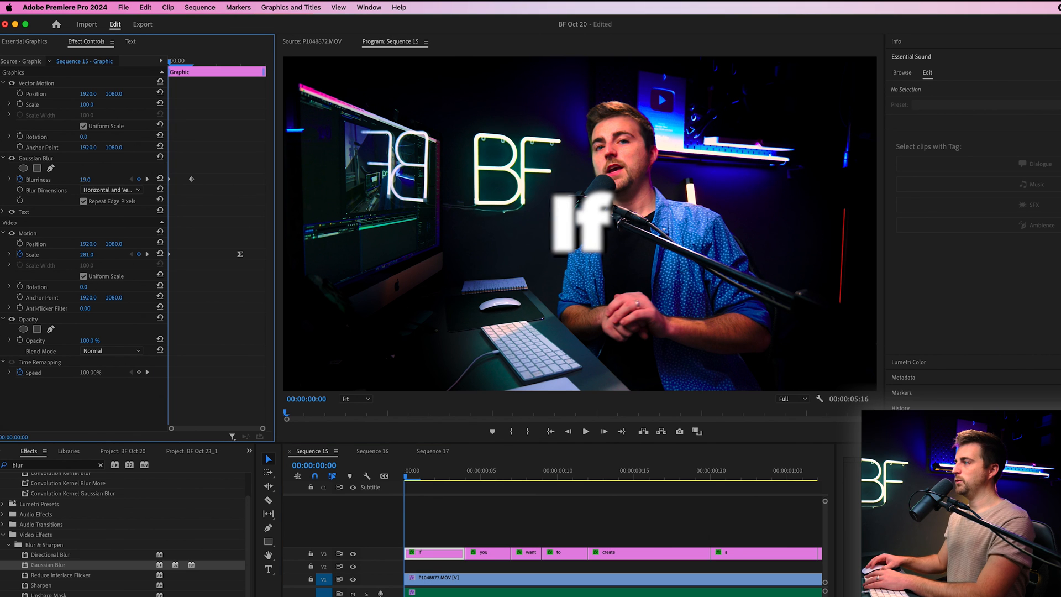
Paste the blur pop attributes onto every V1 caption clip and play the sequence
{"action": "left_click_drag", "start_coordinate": [84, 179], "coordinate": [94, 179]}
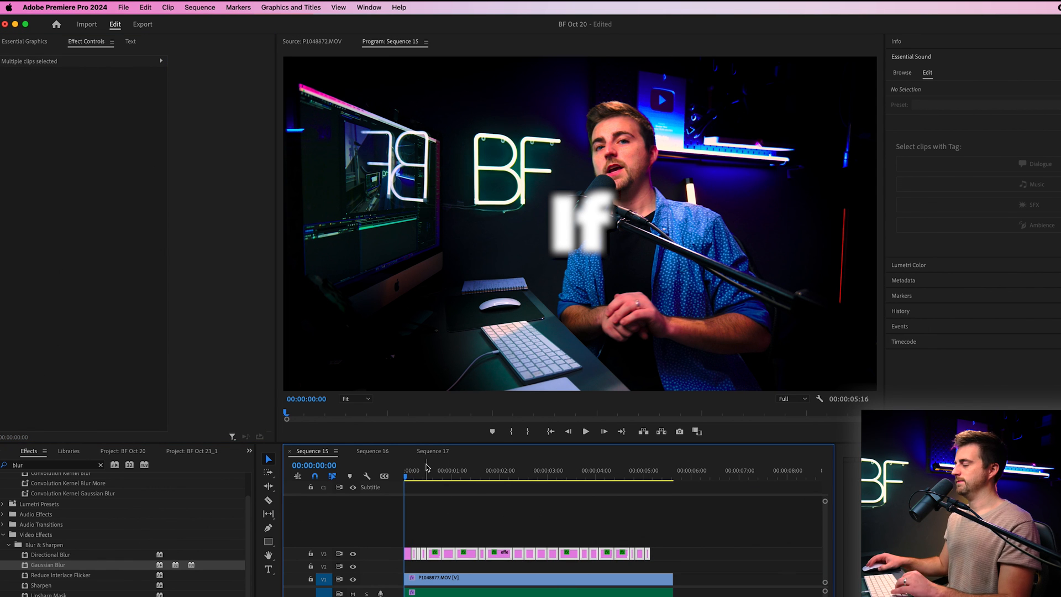
{"action": "left_click", "coordinate": [584, 431]}
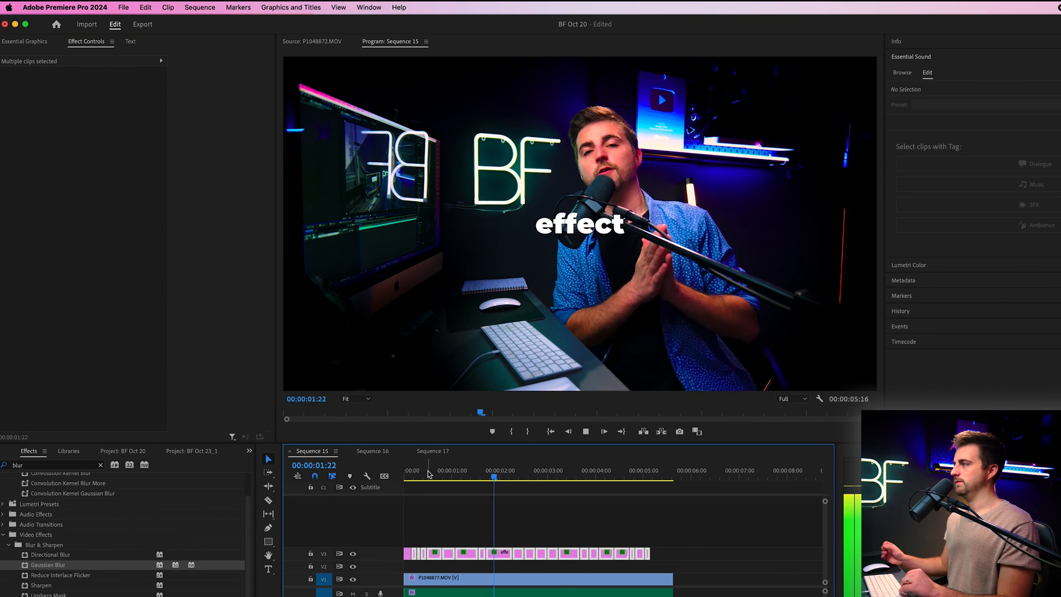